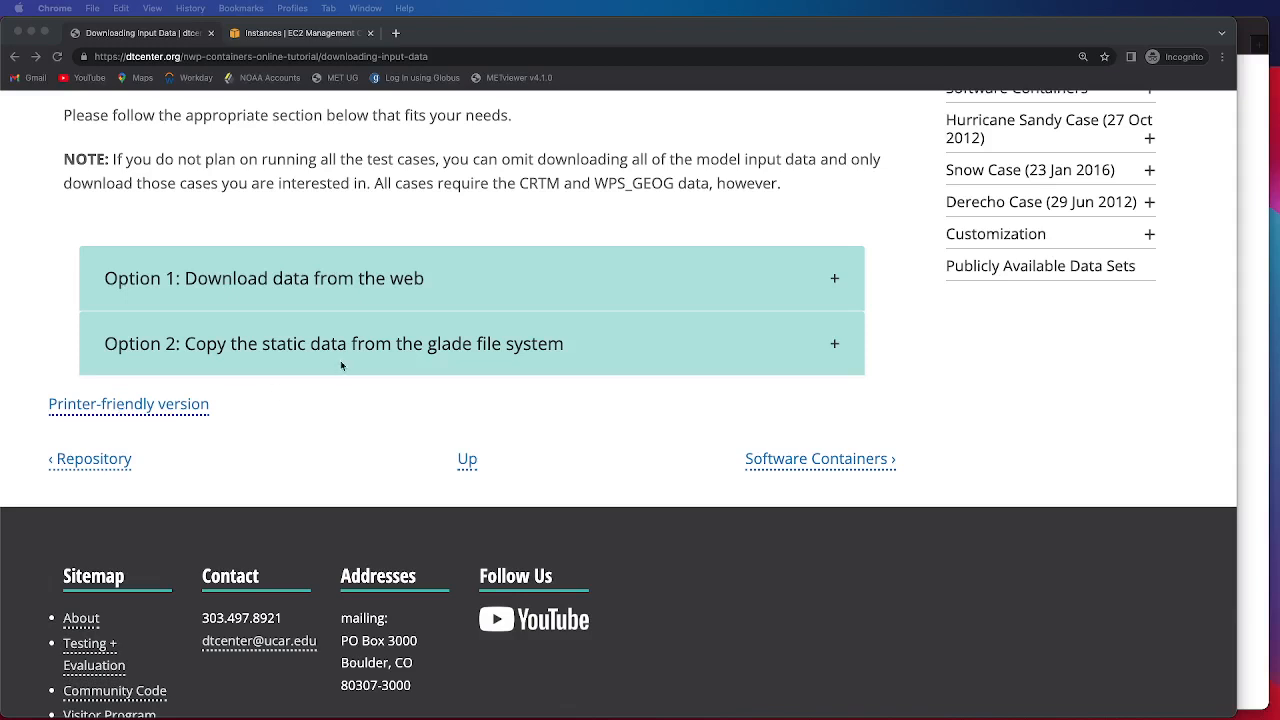
Step: Expand the 'Option 2: Copy the static data from the glade file system' section
{"action": "left_click", "coordinate": [334, 343]}
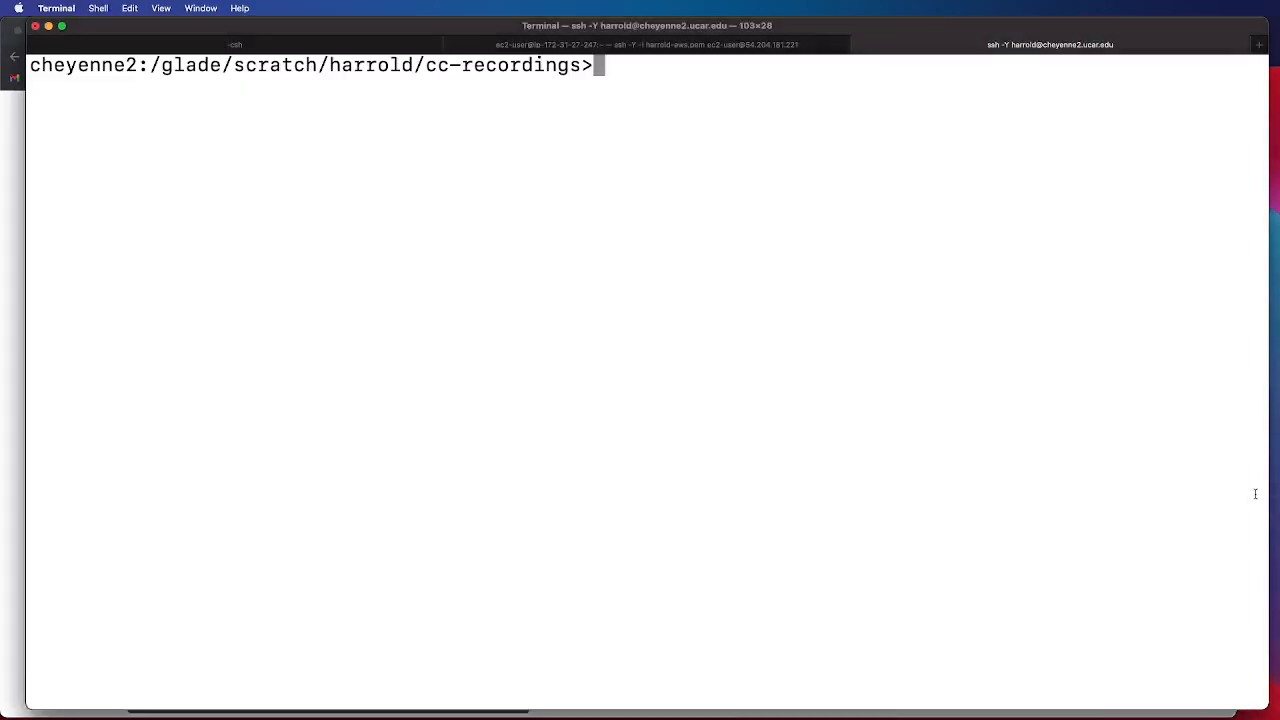
Step: Change to ${PROJ_DIR}/ and create the data/ directory there
{"action": "type", "text": "cd ${PROJ_DIR}/"}
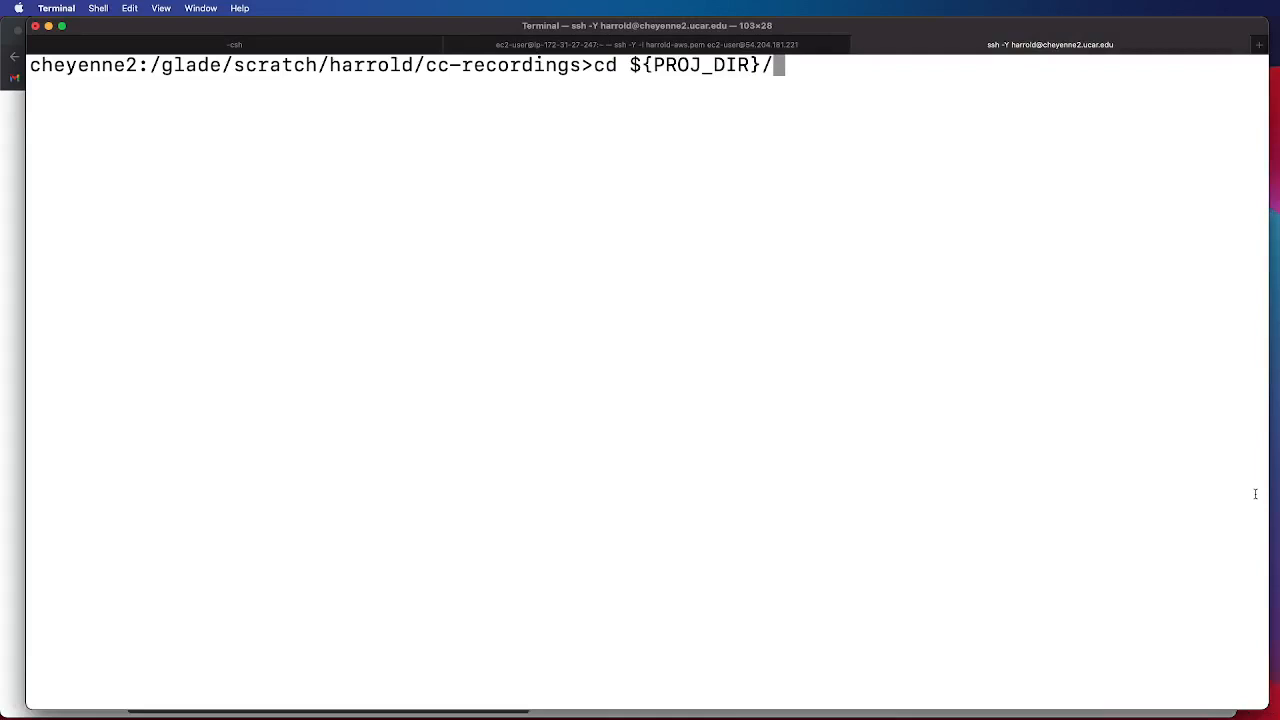
{"action": "key", "text": "Return"}
{"action": "type", "text": "mkdir data/"}
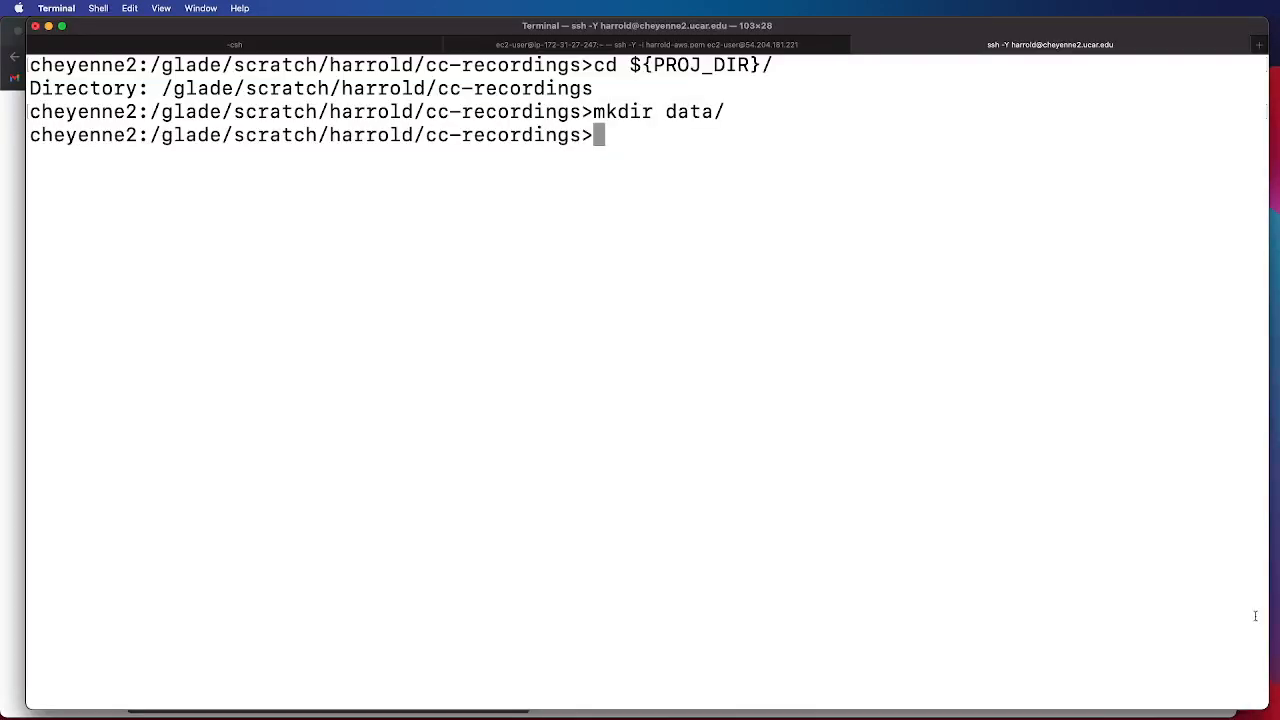
{"action": "key", "text": "Return"}
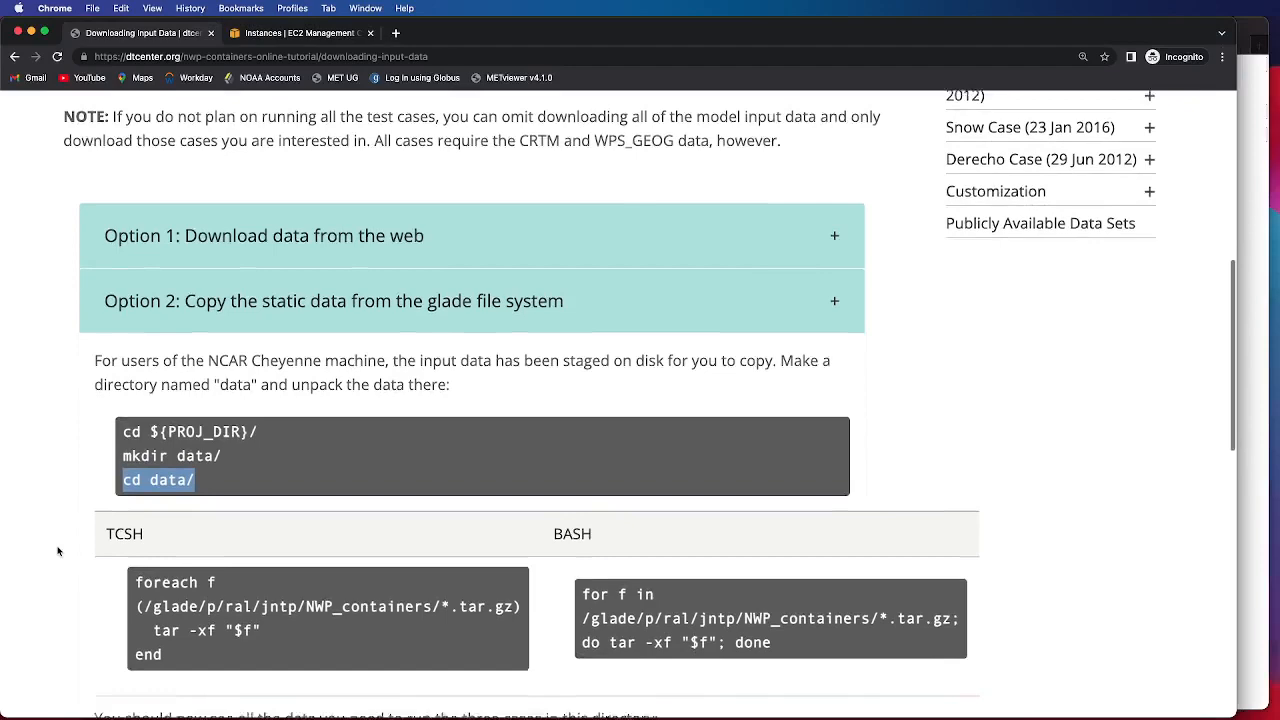
Step: Scroll the tutorial to the TCSH and BASH loops that unpack the glade archives
{"action": "scroll", "scroll_direction": "down", "scroll_amount": 3}
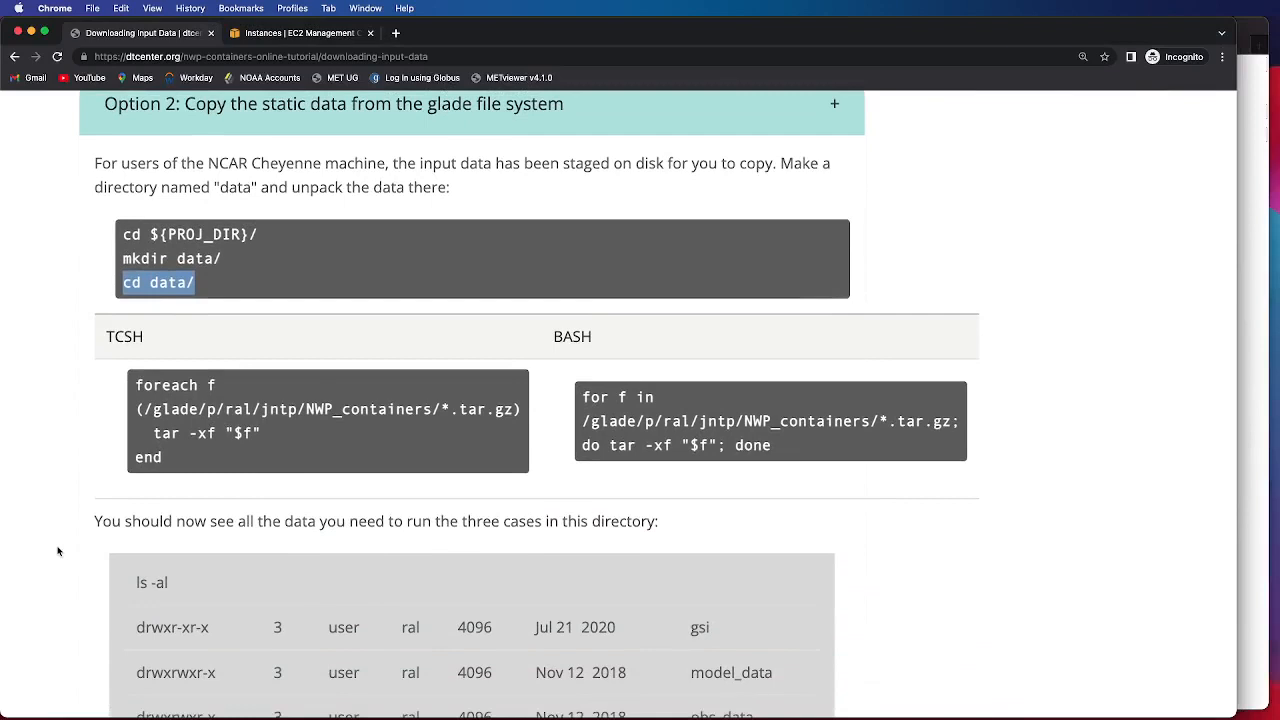
{"action": "mouse_move", "coordinate": [68, 550]}
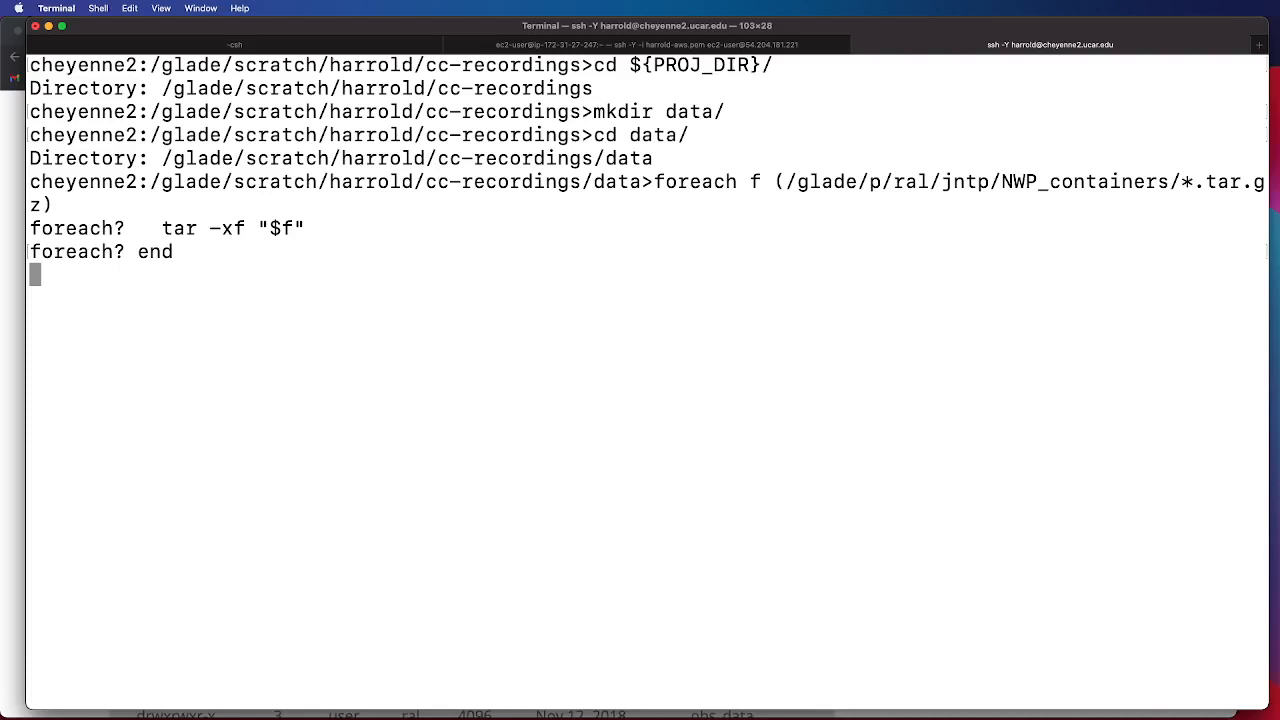
{"action": "mouse_move", "coordinate": [1175, 464]}
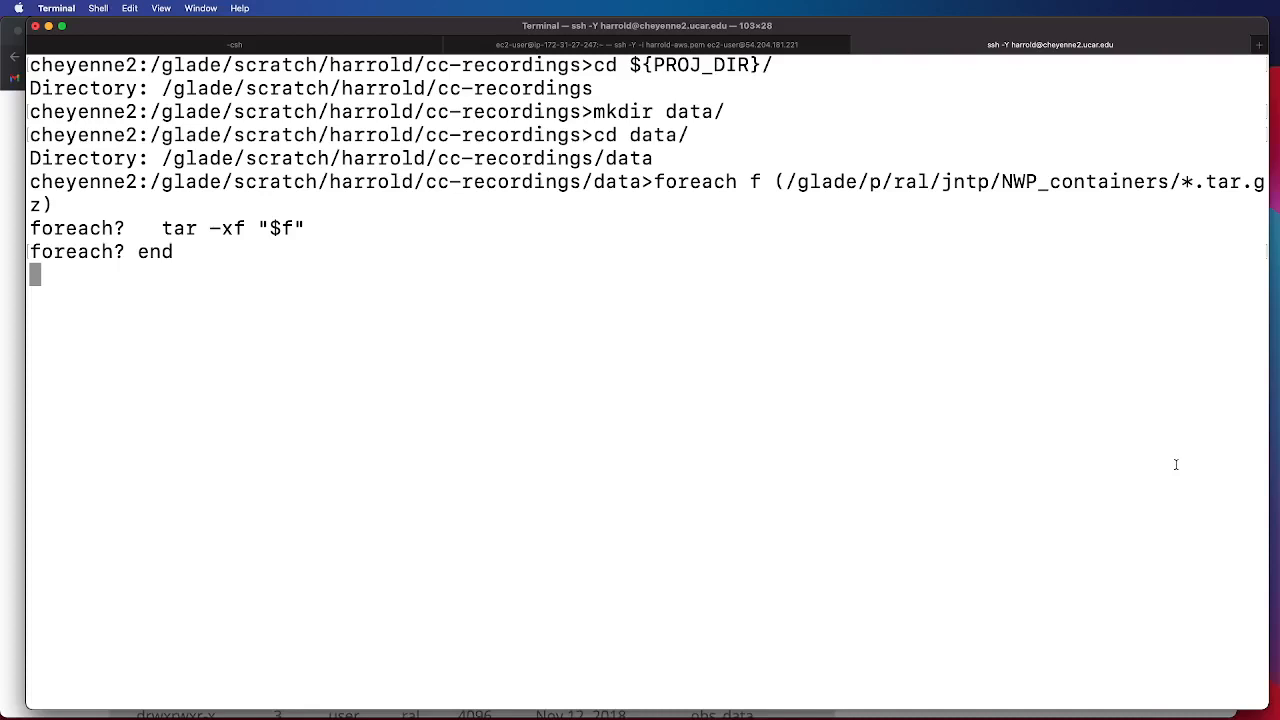
{"action": "mouse_move", "coordinate": [1155, 468]}
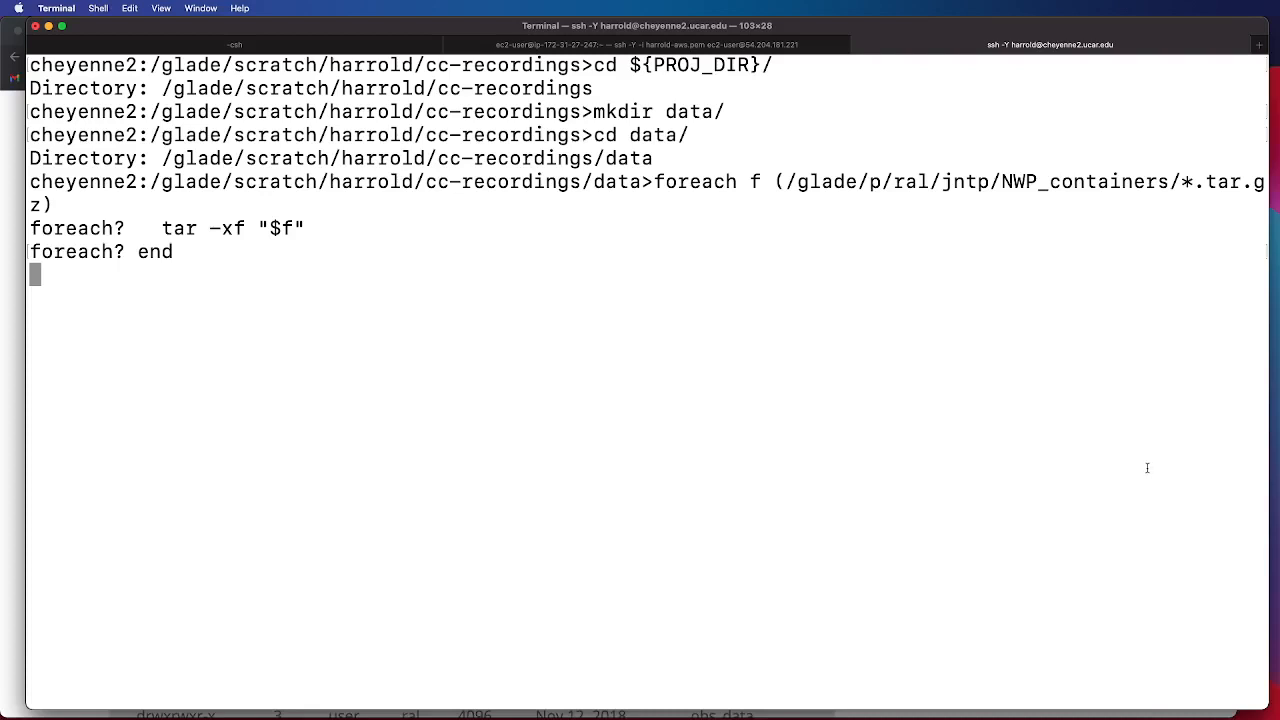
Step: Run the tcsh foreach loop extracting each /glade/p/ral/jntp/NWP_containers/*.tar.gz into data/
{"action": "key", "text": "Return"}
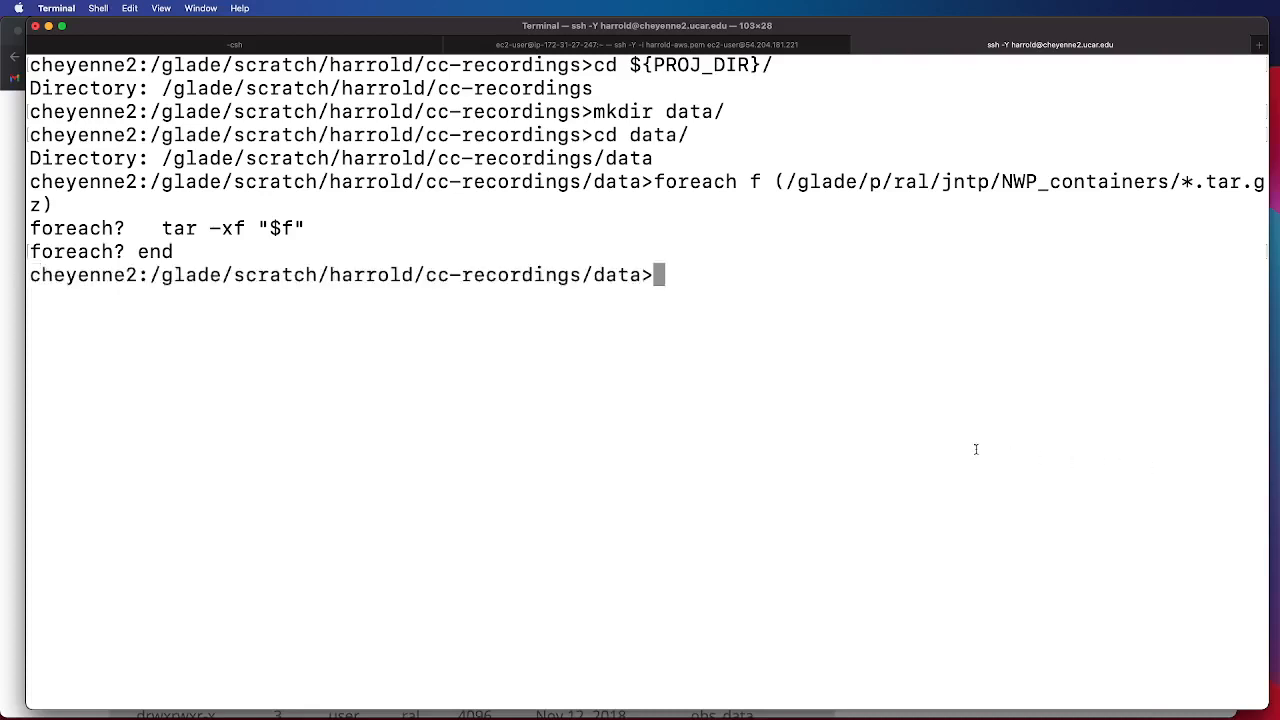
{"action": "mouse_move", "coordinate": [515, 440]}
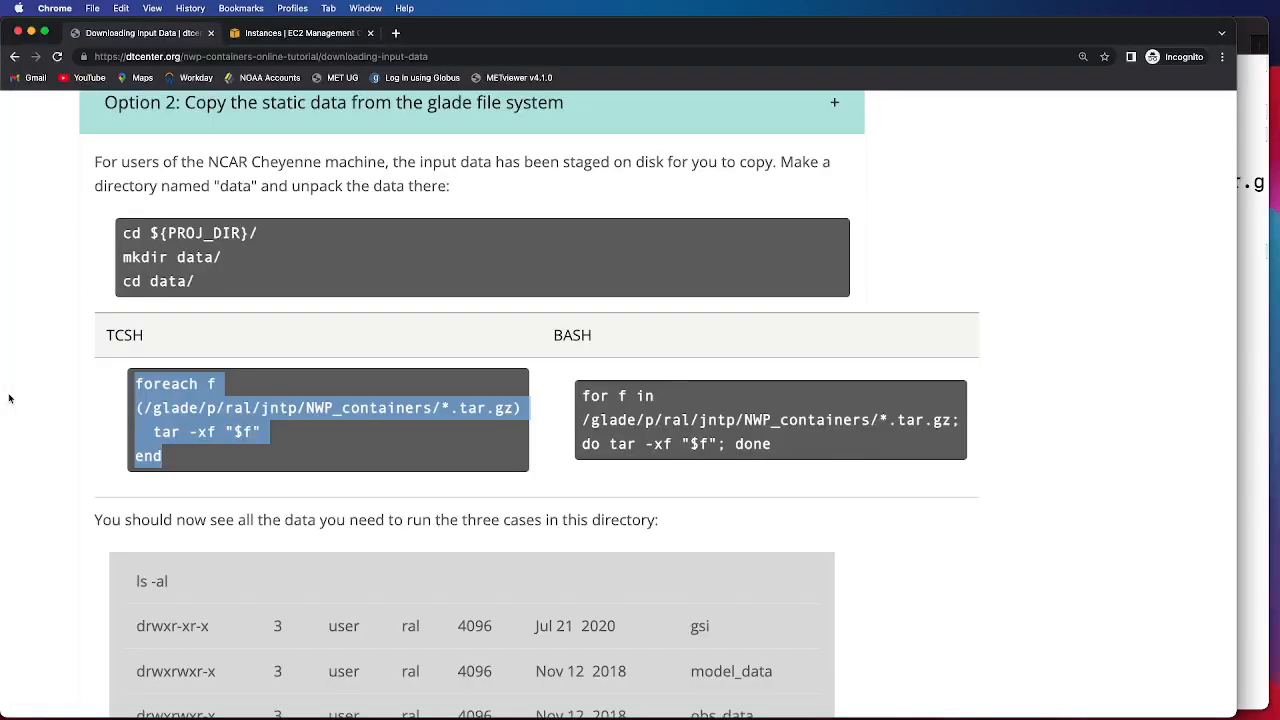
Step: Scroll to the expected ls -al output and select the ls -al command
{"action": "scroll", "scroll_direction": "down", "scroll_amount": 3}
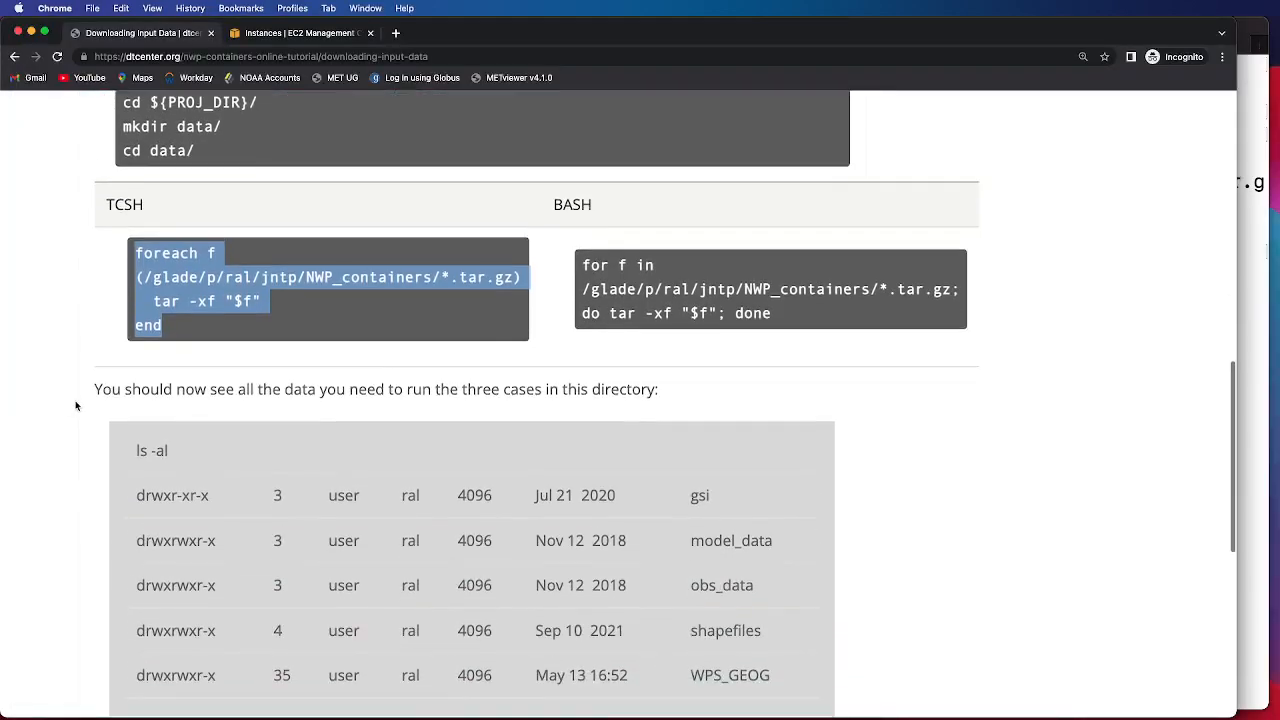
{"action": "double_click", "coordinate": [151, 450]}
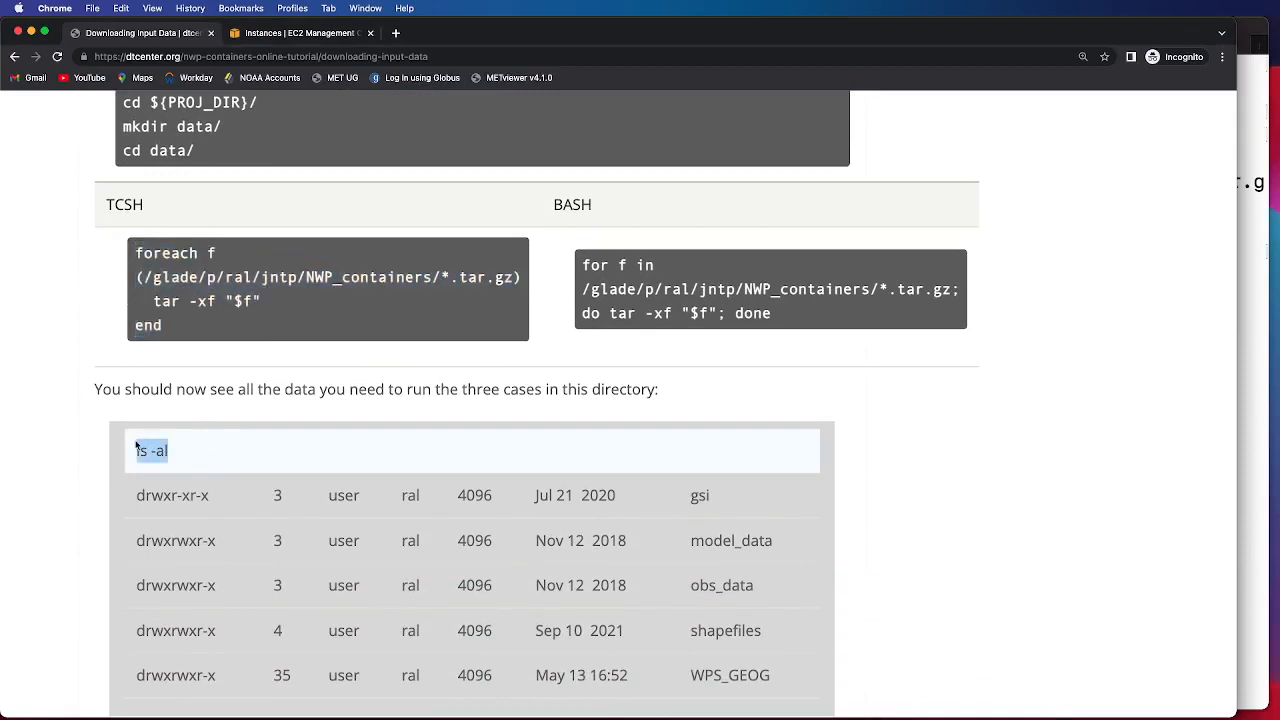